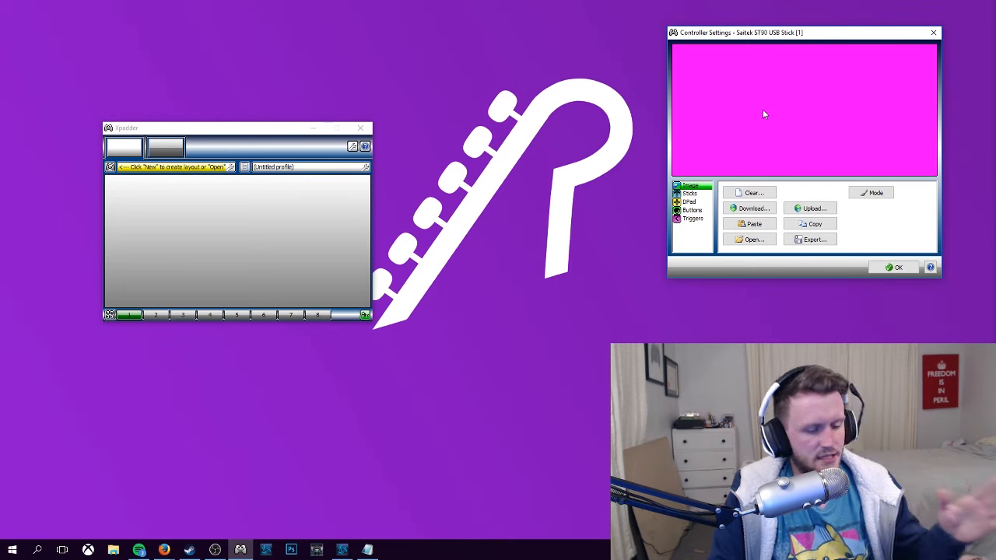
mouse_move(741, 119)
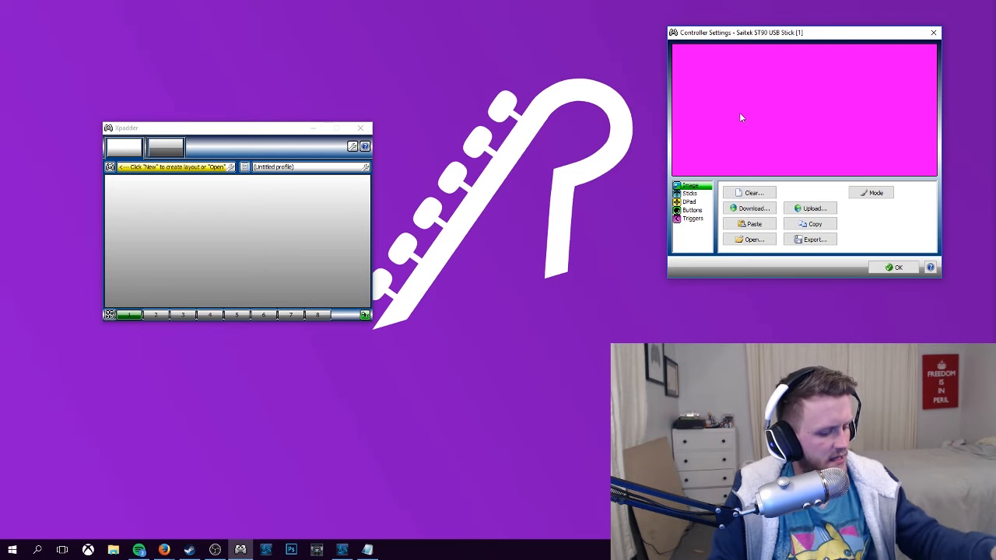
mouse_move(719, 120)
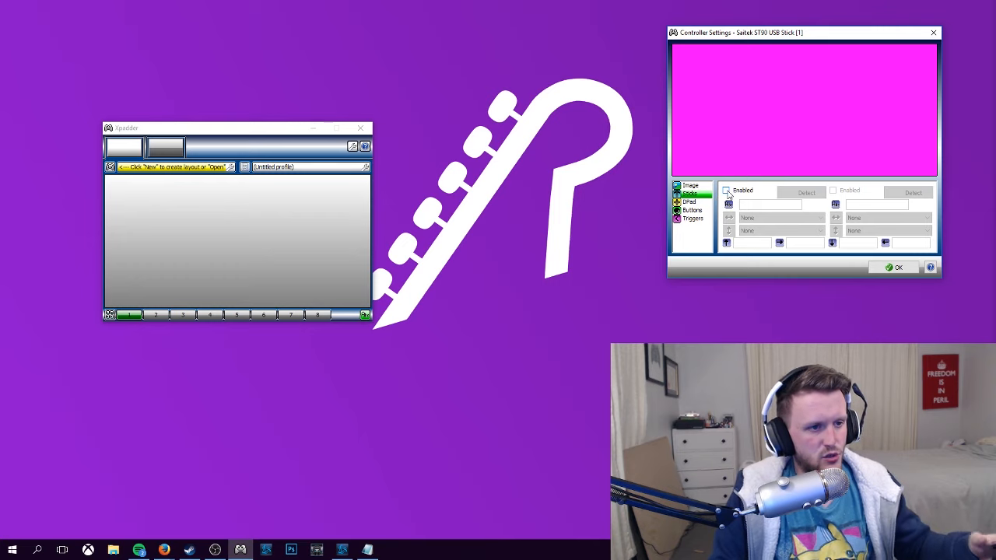
Enable and detect the first stick's axes, then add three buttons to the layout
click(801, 193)
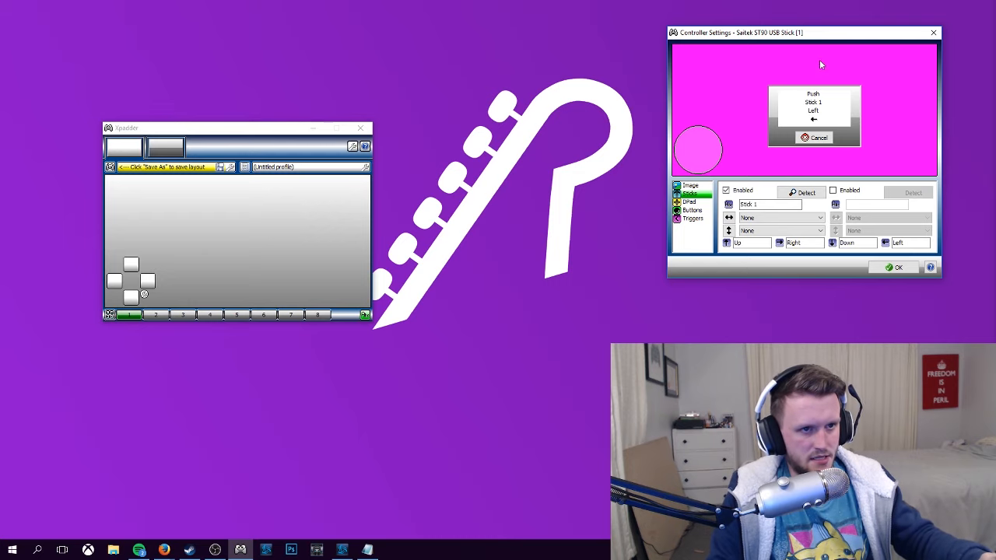
mouse_move(834, 96)
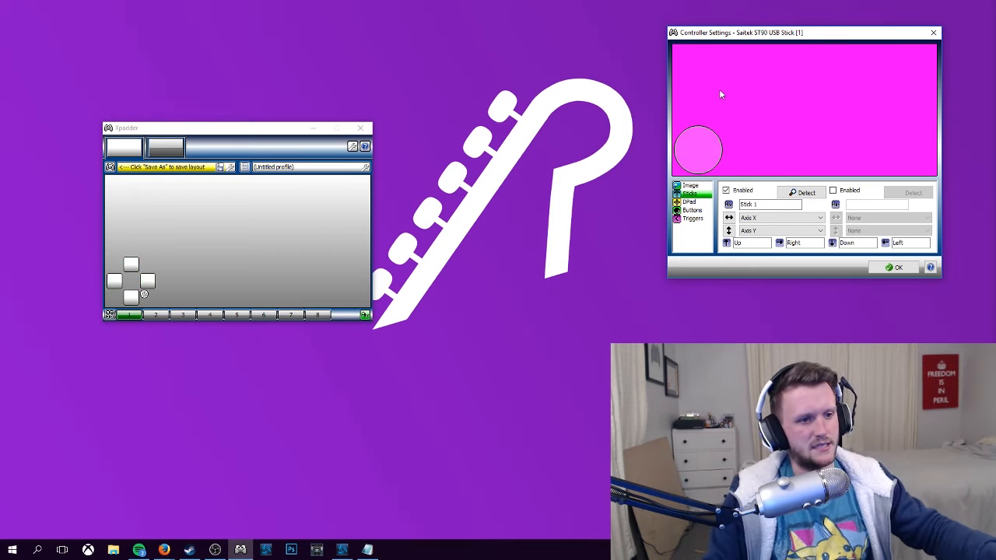
click(691, 210)
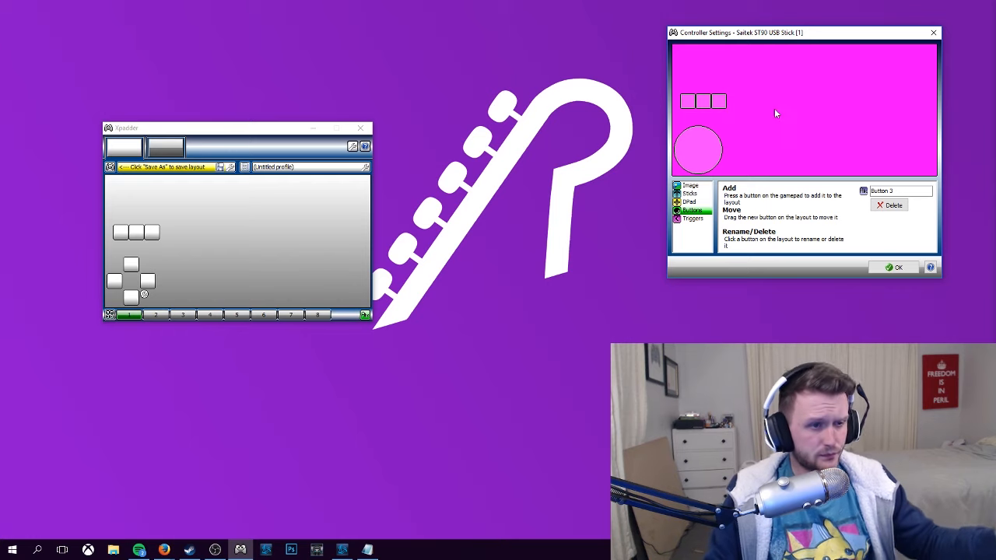
Position the stick and three buttons on the layout image and save it as a controller file
click(689, 193)
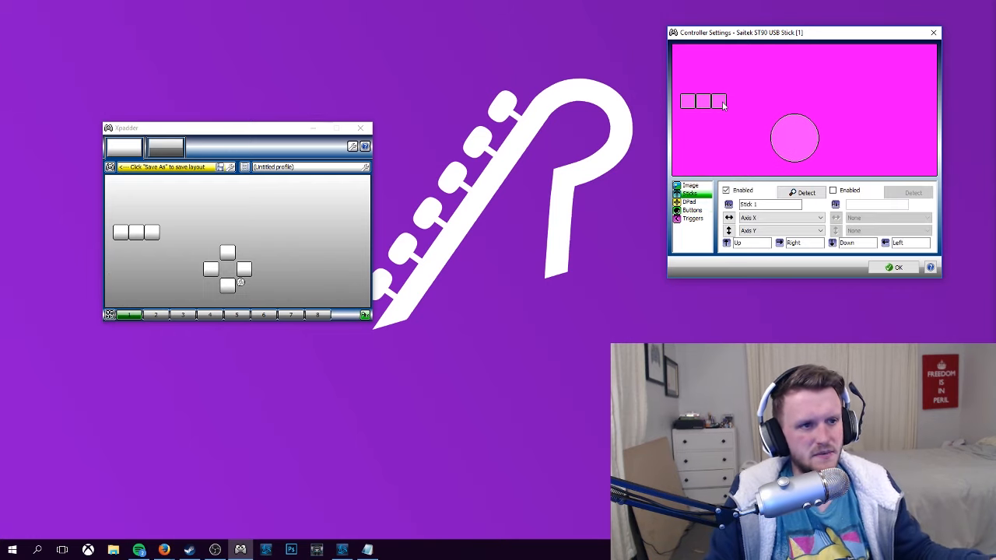
click(691, 211)
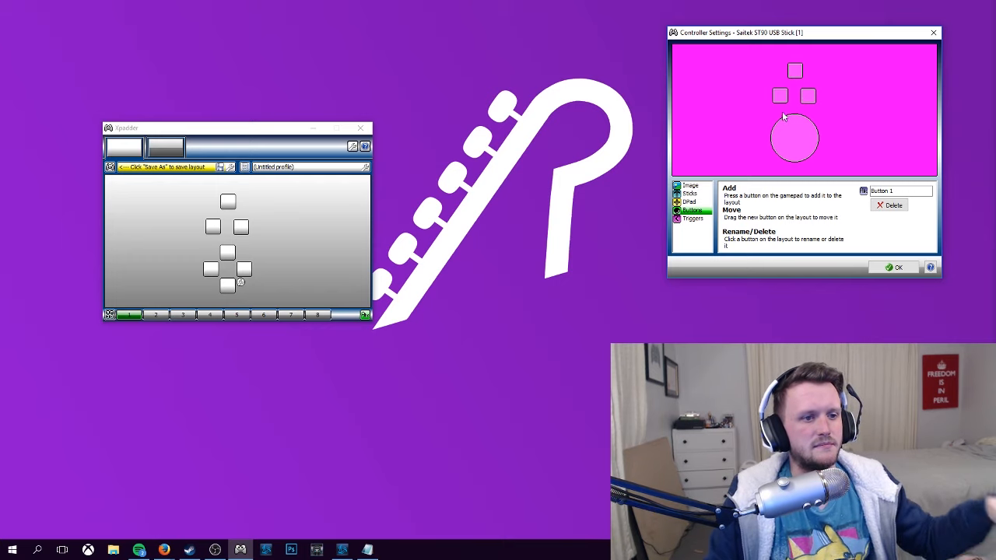
click(689, 185)
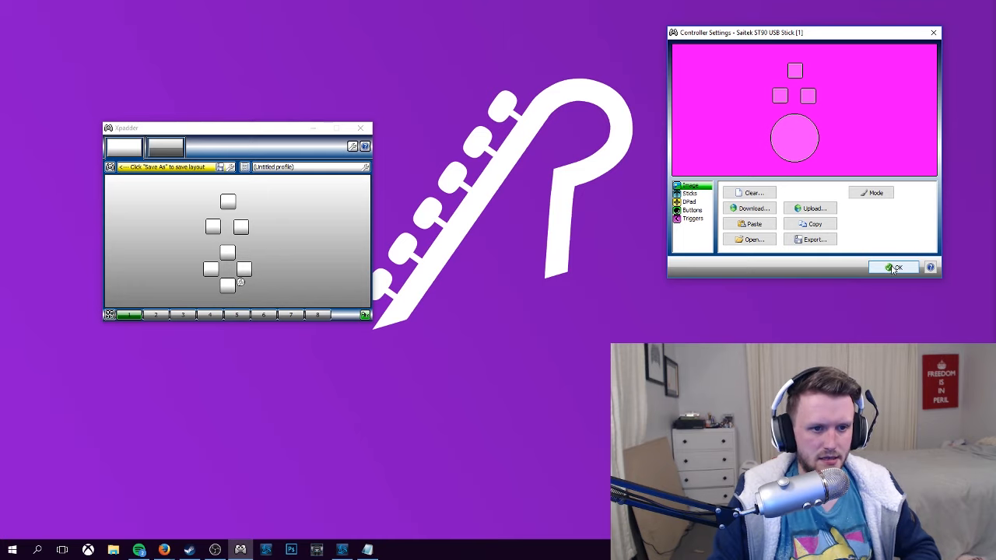
click(894, 267)
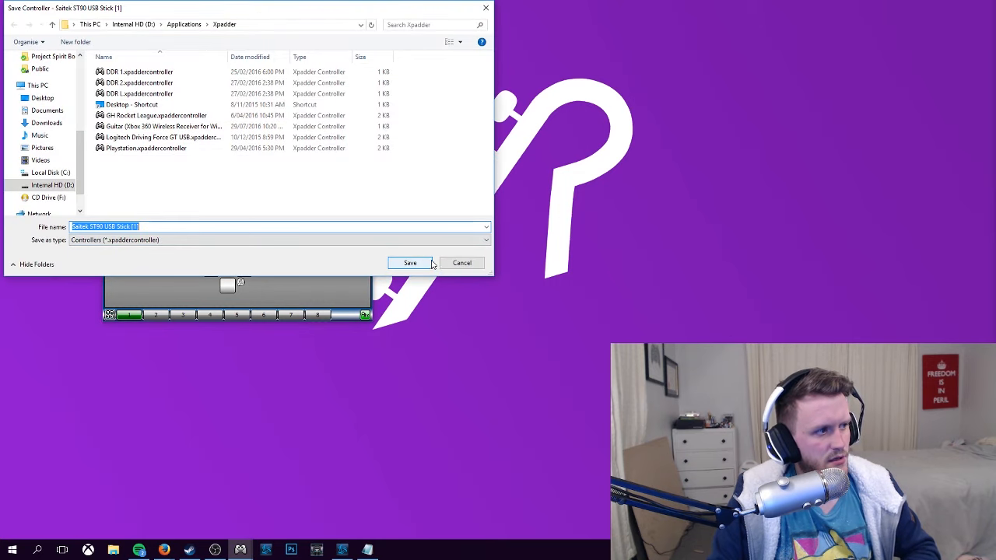
click(411, 262)
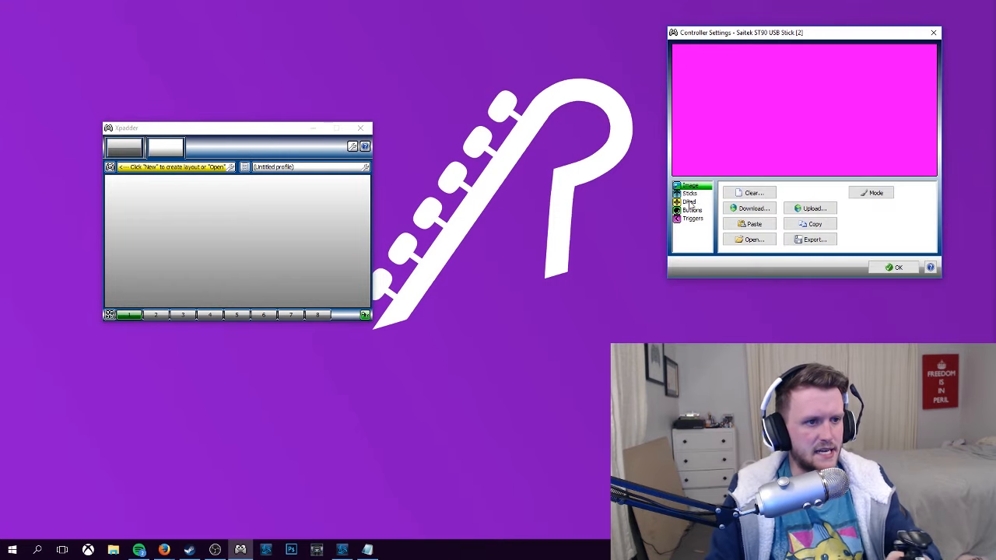
Build the second stick's layout with detected axes and three arranged buttons, saved as its own controller file
click(689, 193)
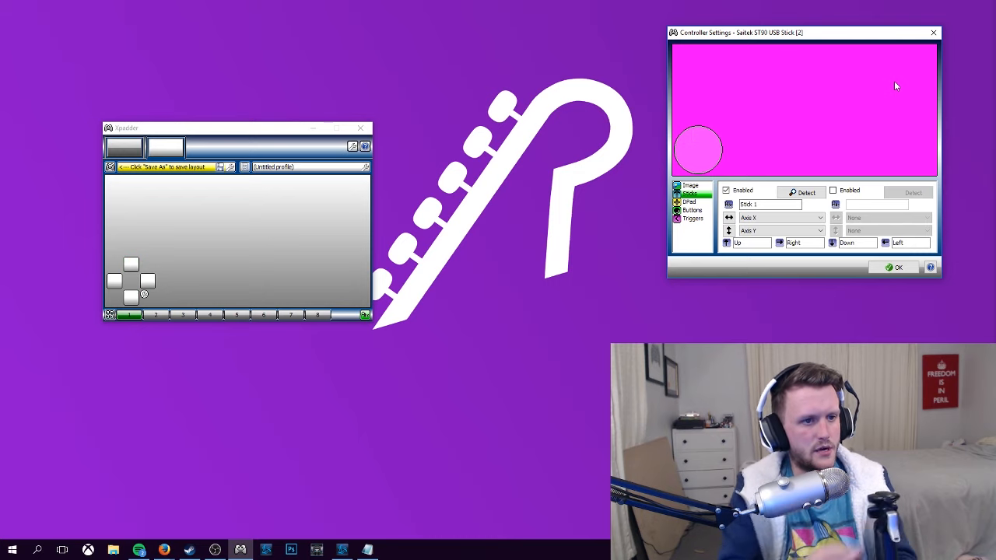
click(691, 210)
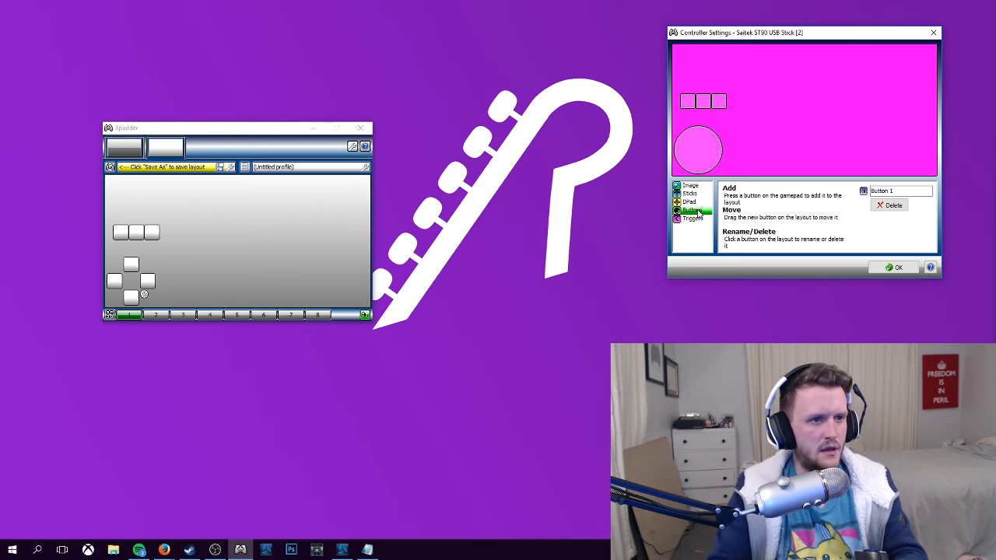
click(691, 193)
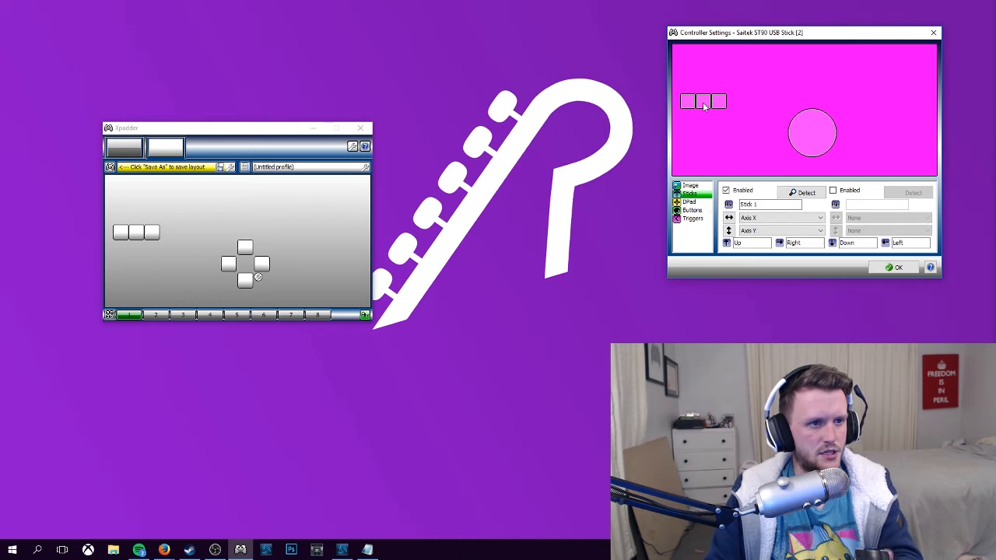
click(691, 210)
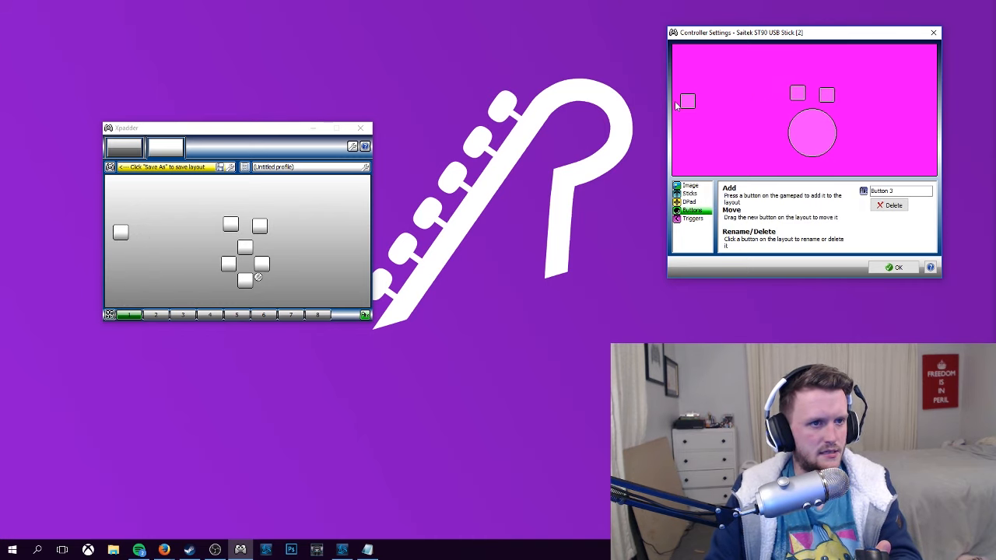
click(893, 267)
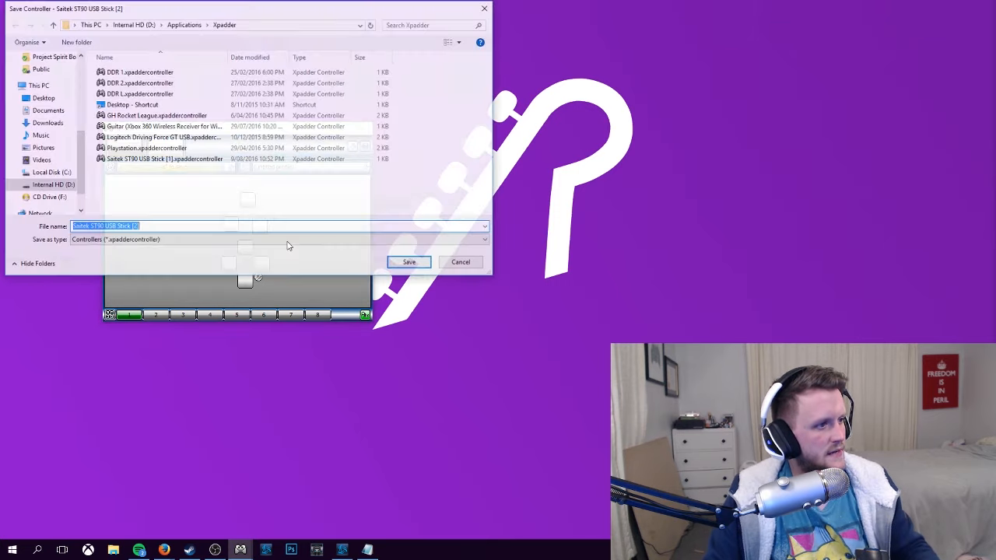
click(407, 261)
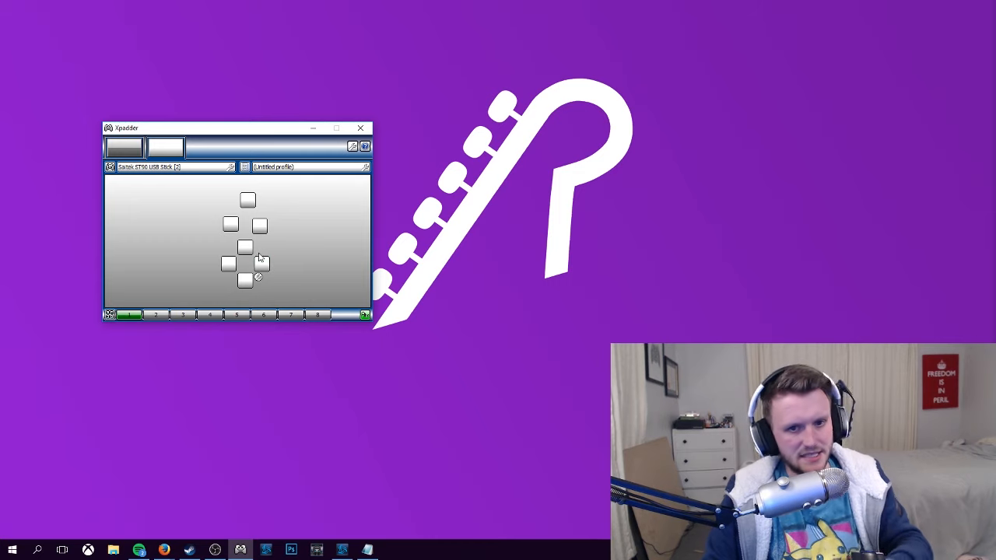
mouse_move(261, 249)
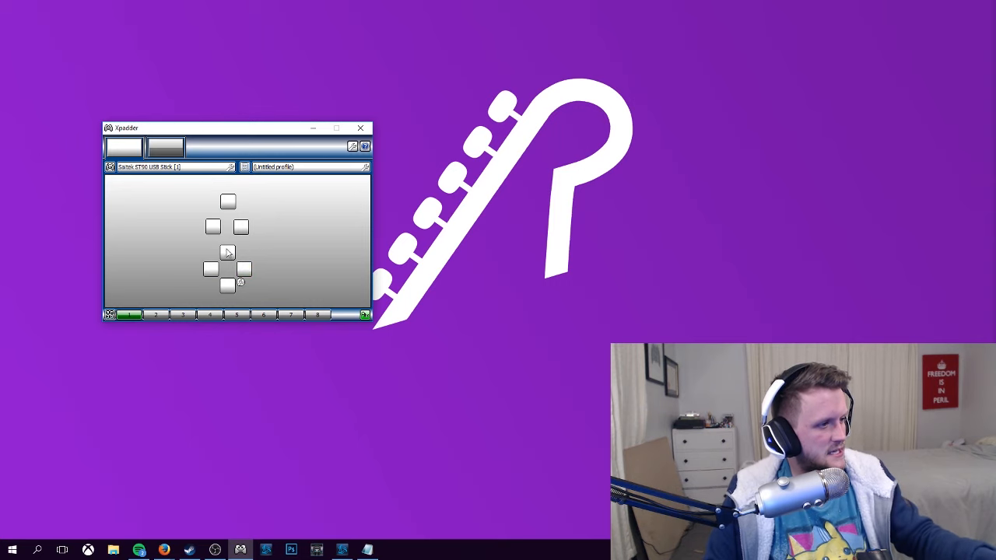
Assign W, A, S and D to the stick's four directions
click(227, 252)
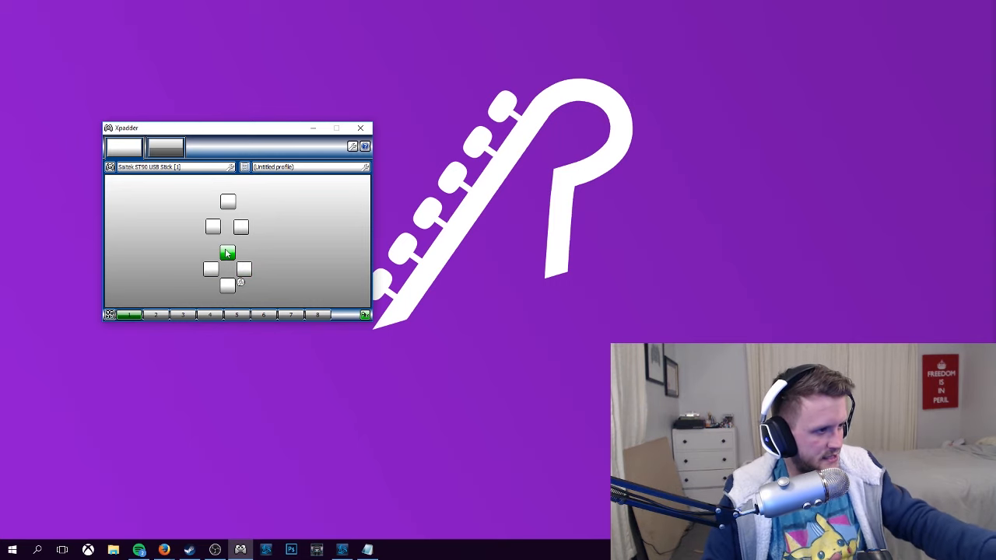
click(228, 252)
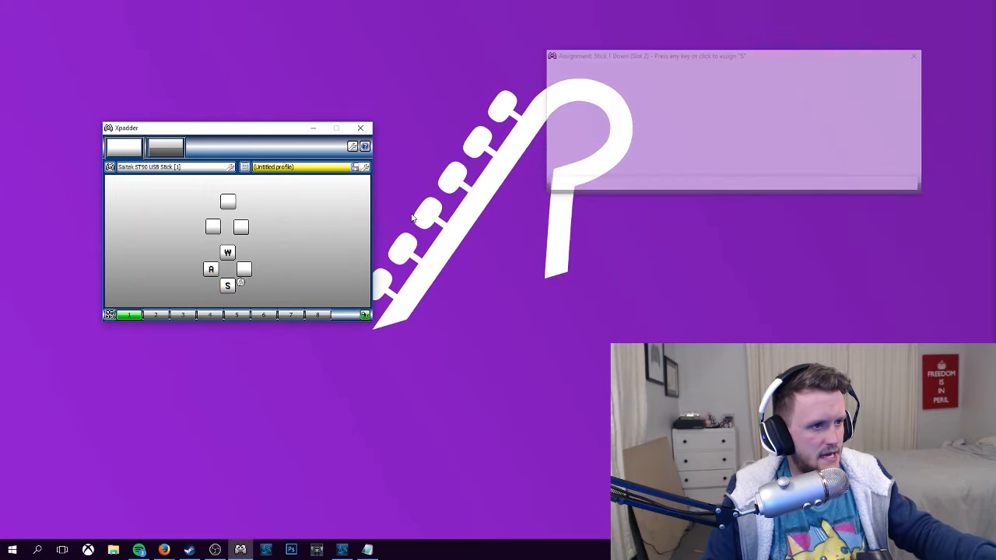
key(D)
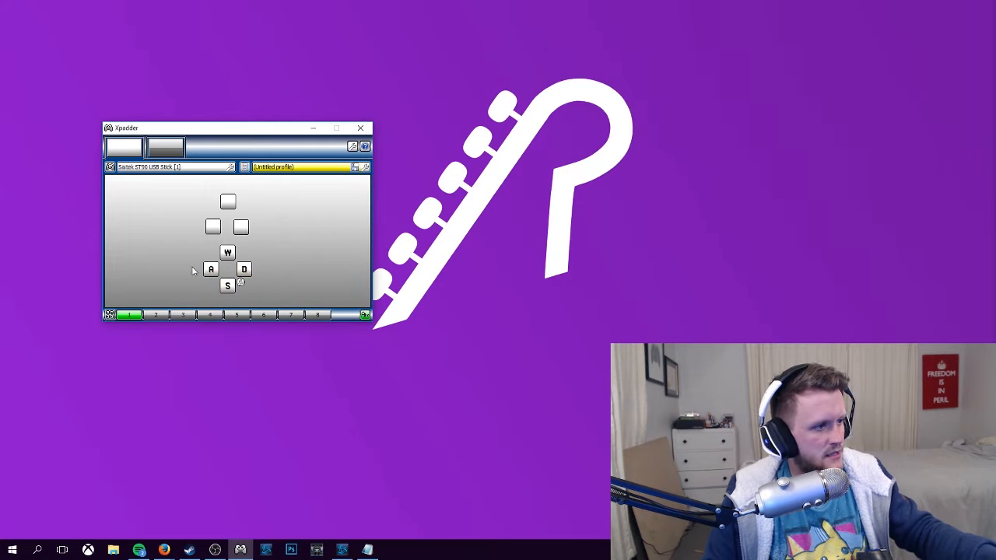
mouse_move(211, 227)
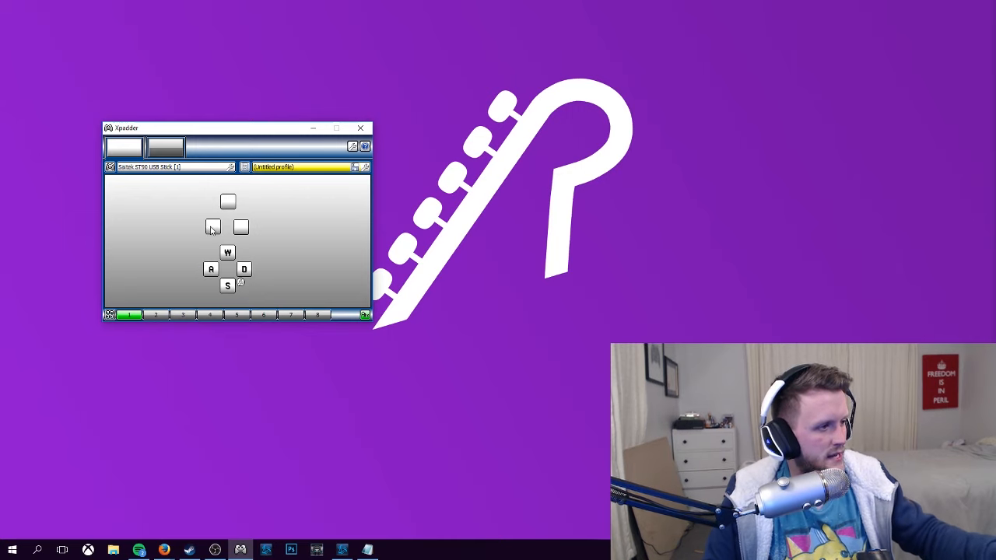
Assign keys to the top, left and right buttons, with Left Shift on the left one
click(228, 203)
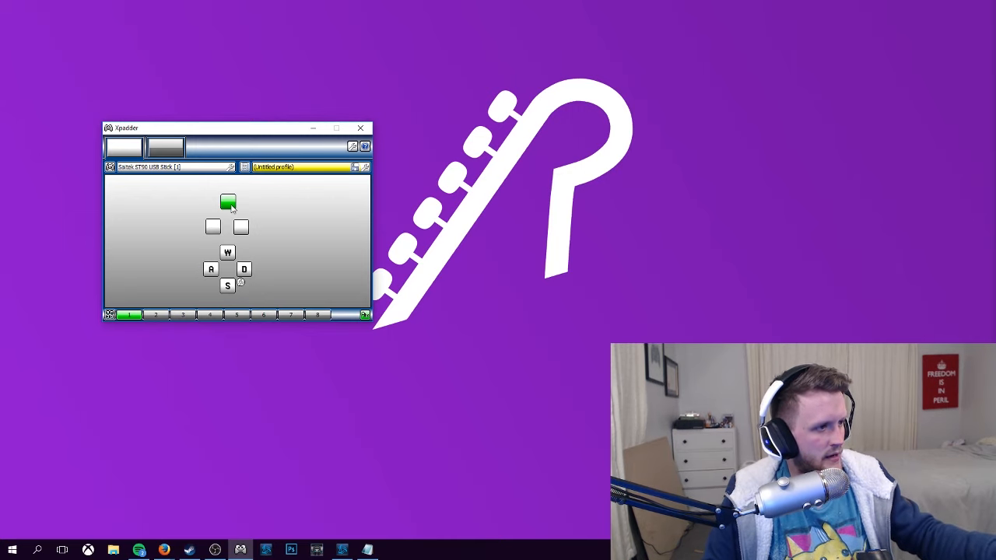
click(227, 203)
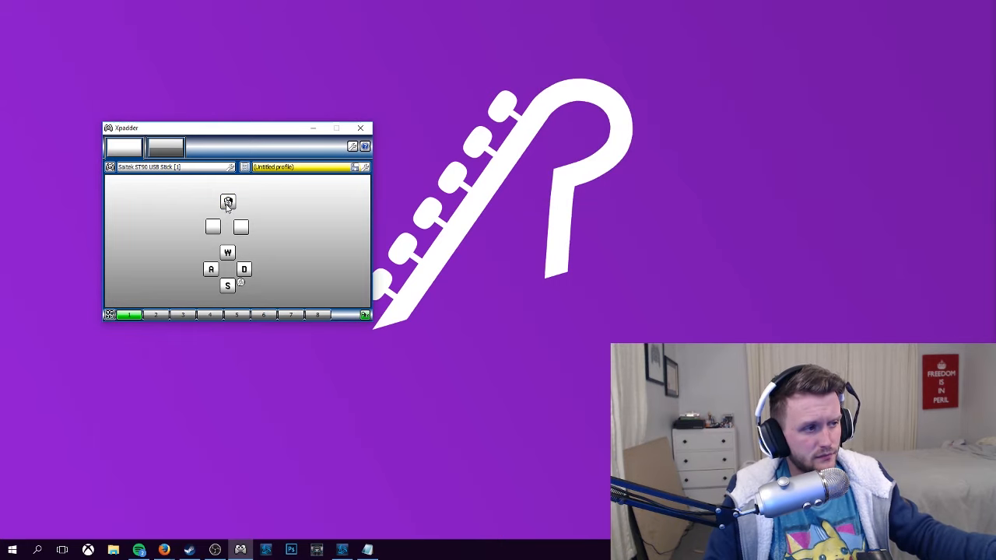
mouse_move(201, 215)
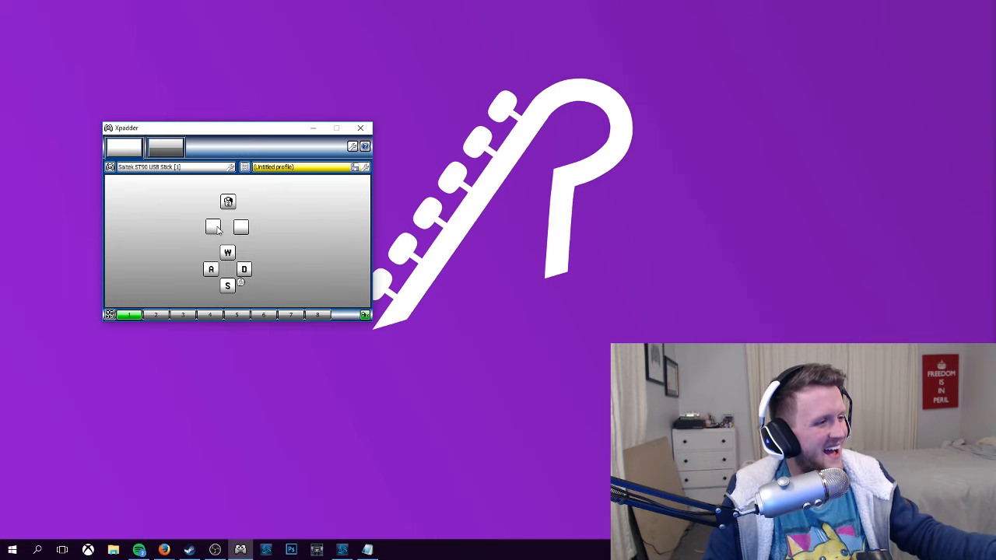
click(213, 227)
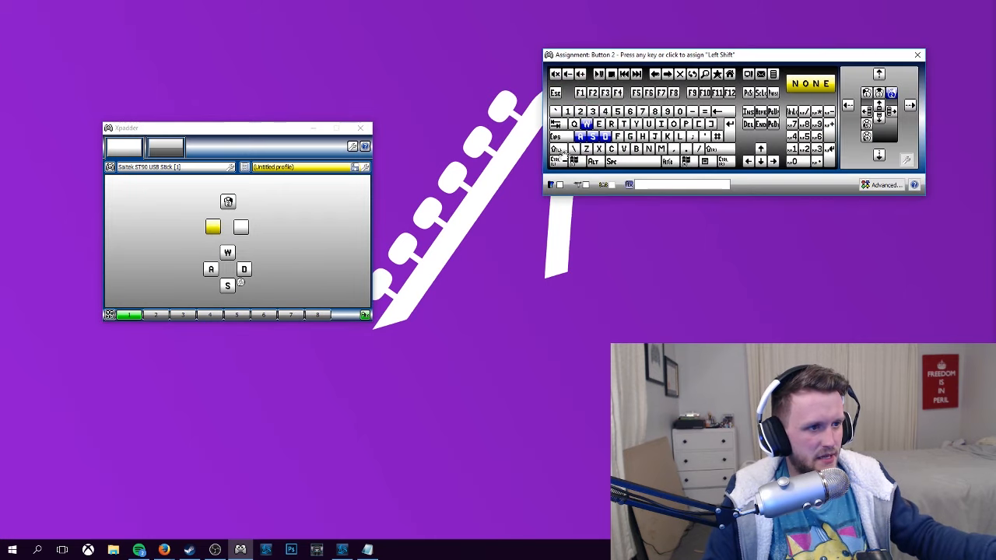
click(554, 149)
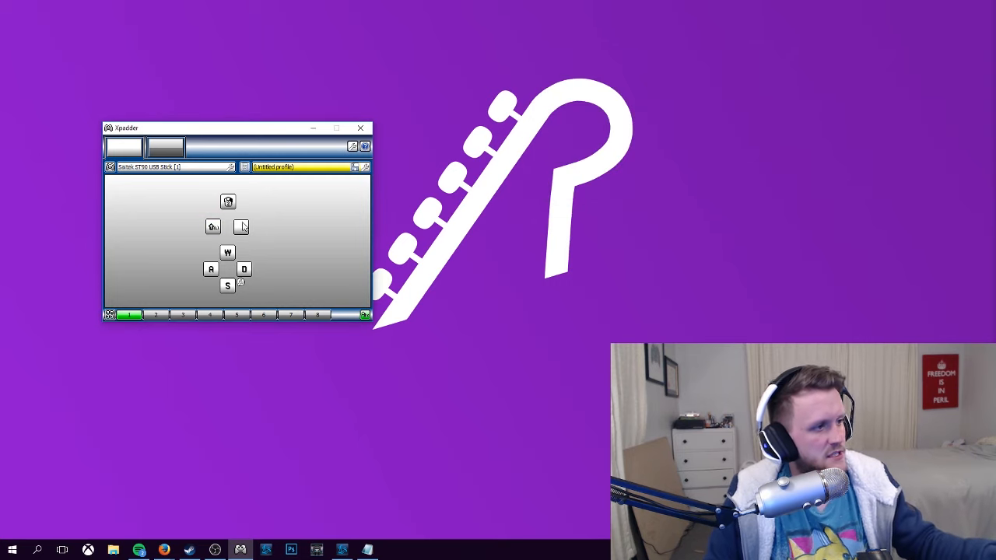
click(240, 227)
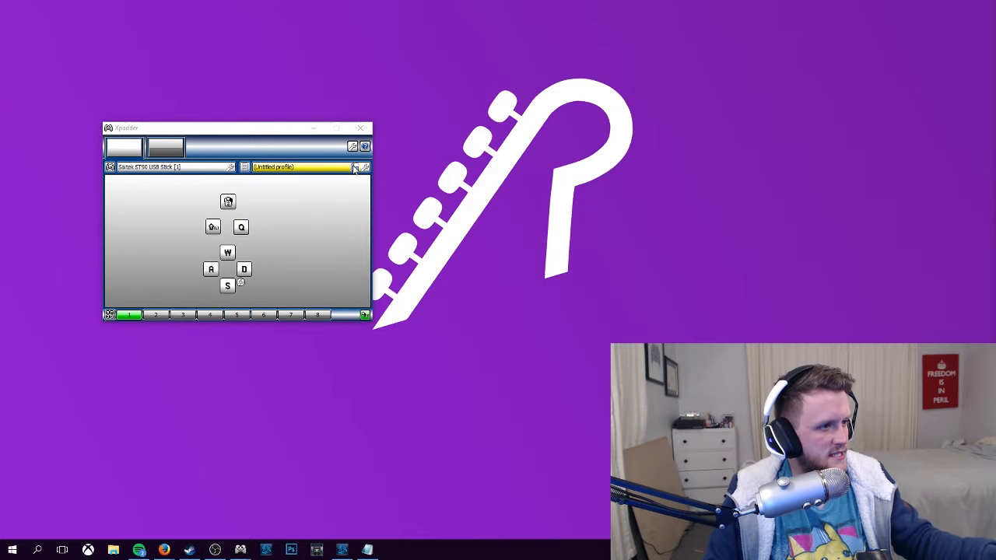
Save the WASD mapping as a profile named OW Dva
click(359, 167)
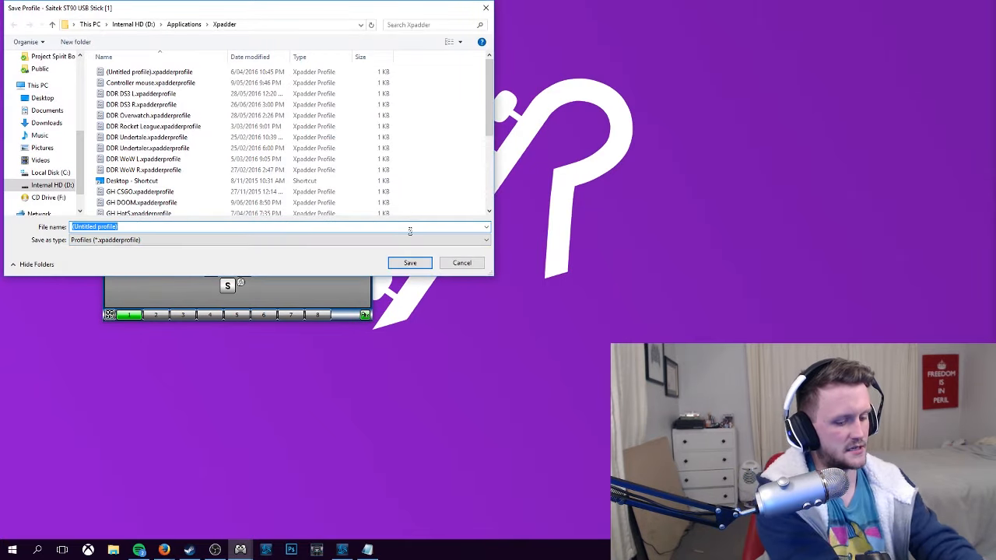
text(OW DVa)
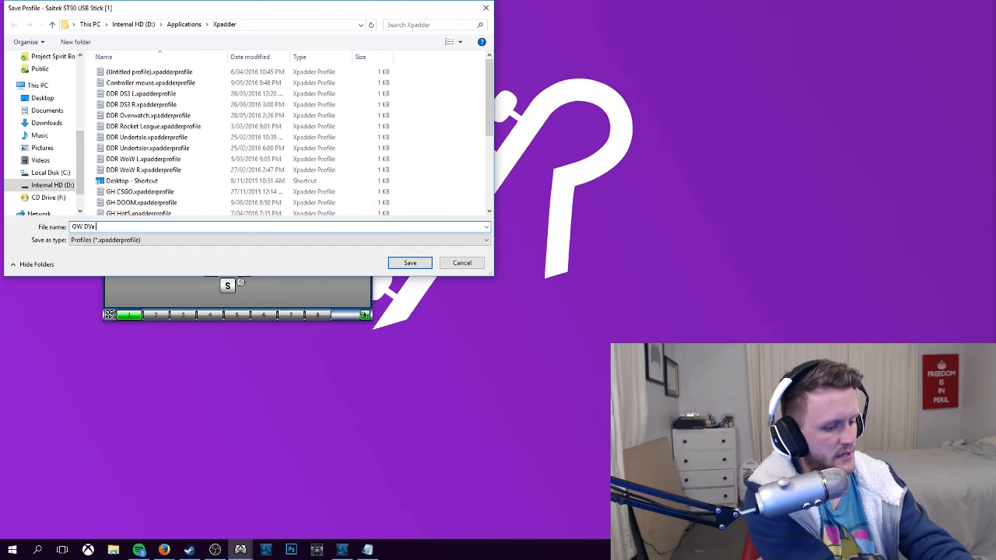
click(409, 261)
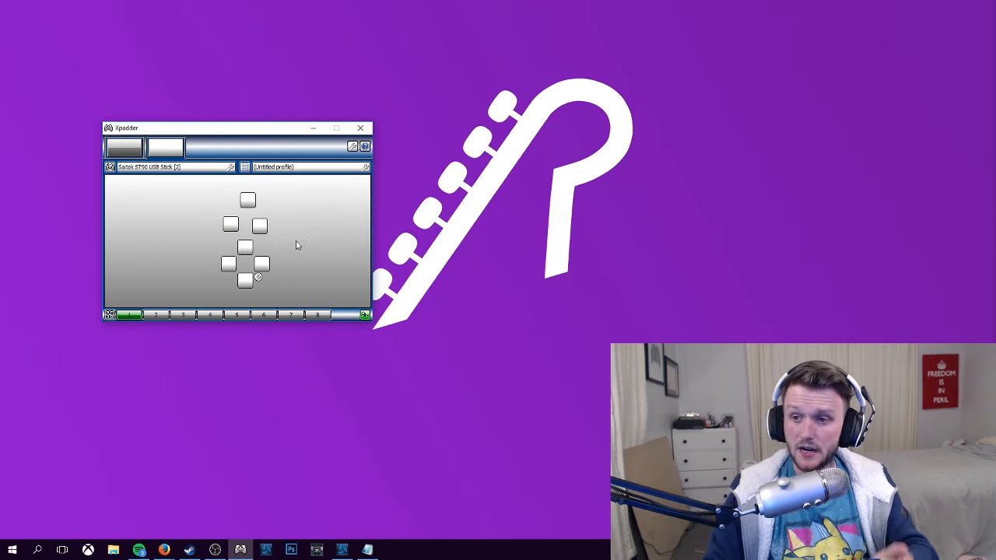
mouse_move(267, 240)
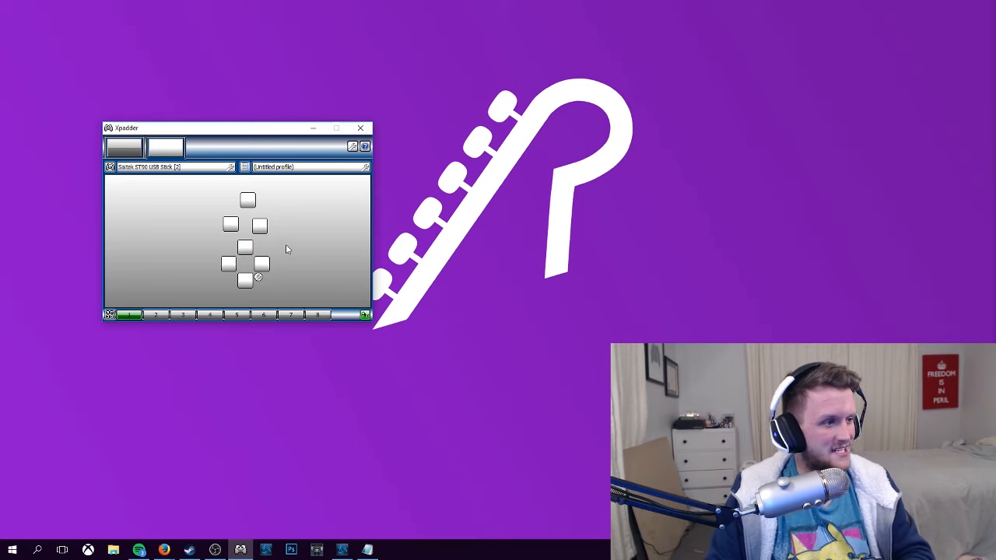
Map the stick's directions to arrow keys and give its buttons keys including Shift and E
click(244, 249)
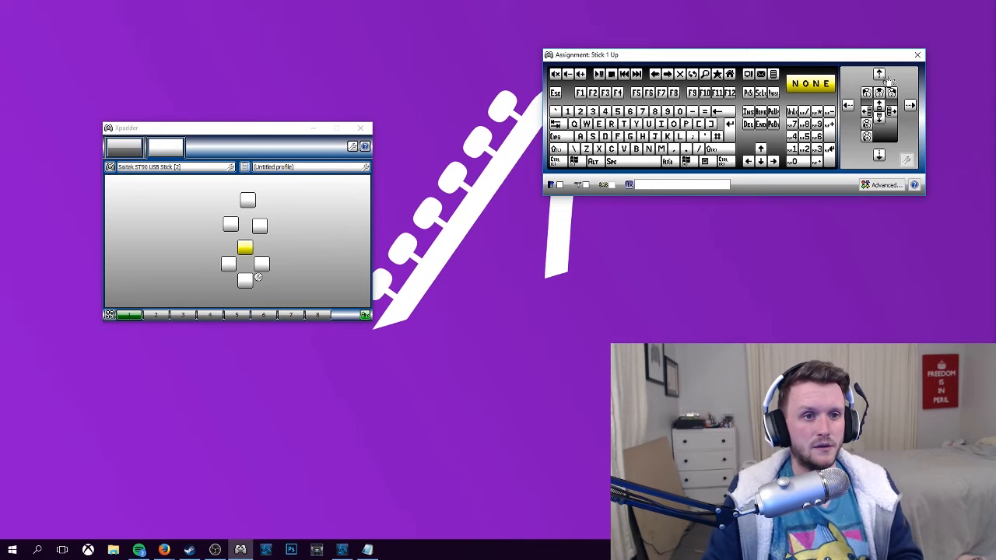
mouse_move(927, 100)
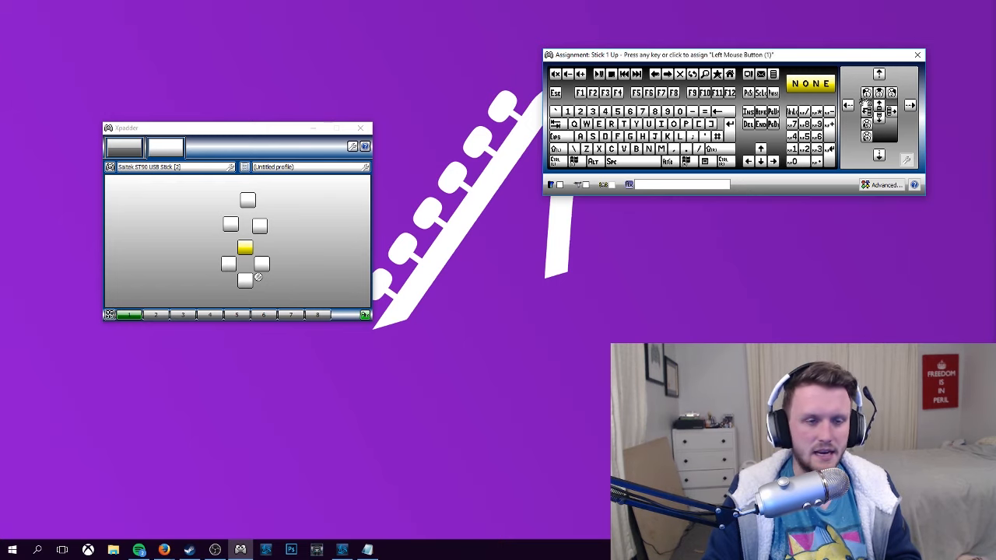
click(877, 155)
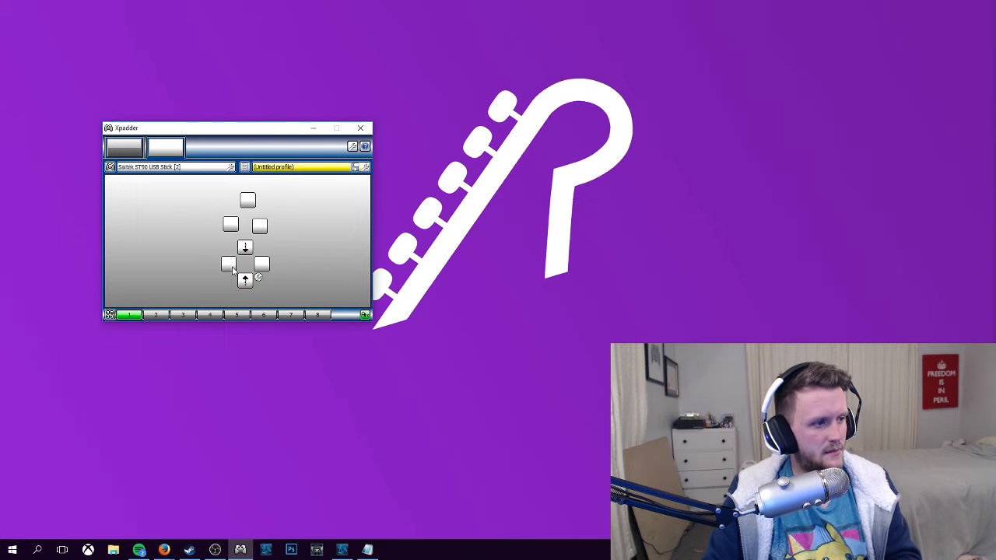
click(262, 265)
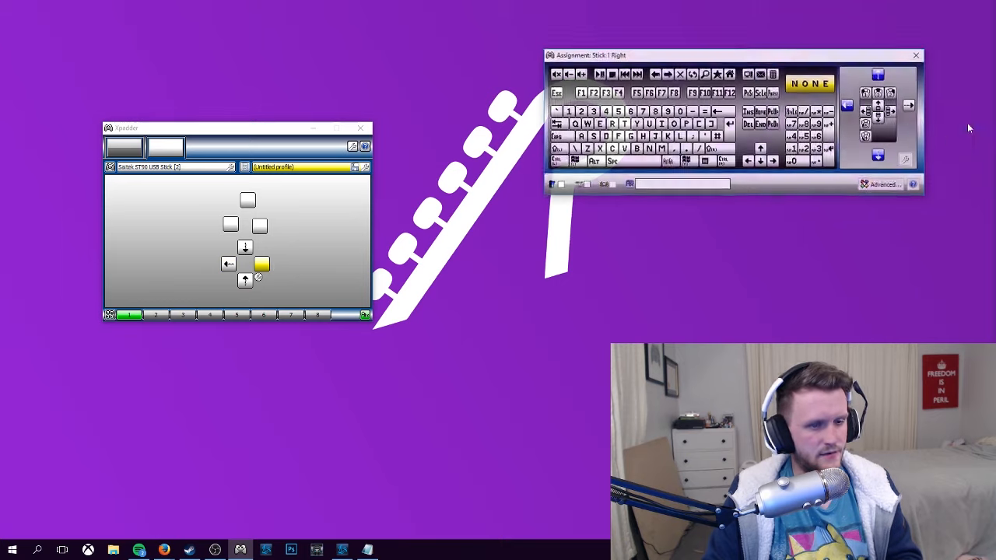
click(915, 53)
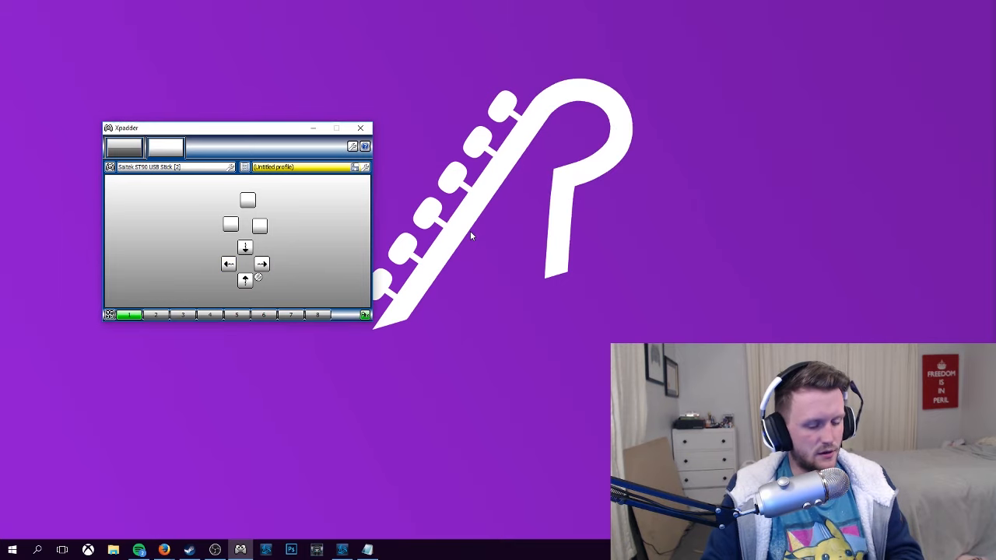
mouse_move(747, 295)
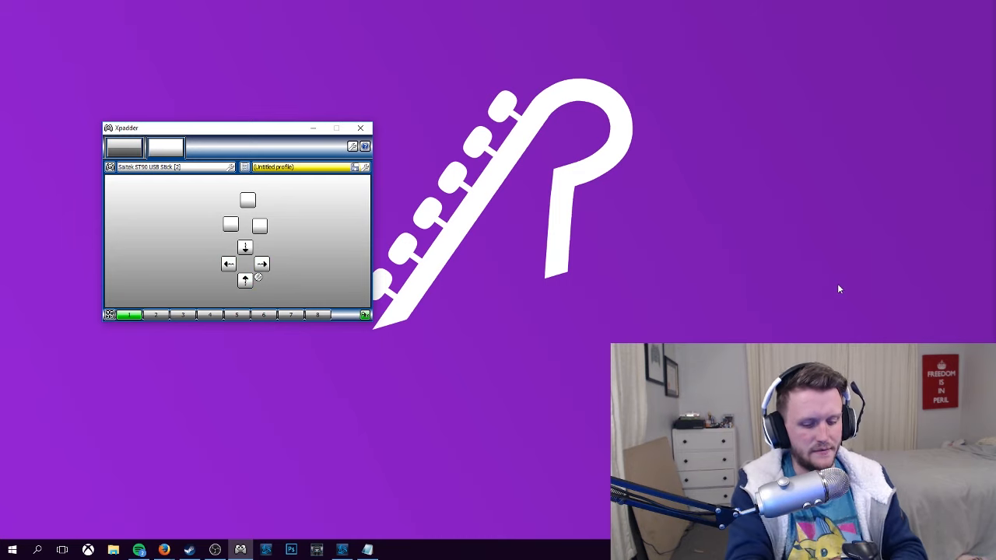
mouse_move(189, 249)
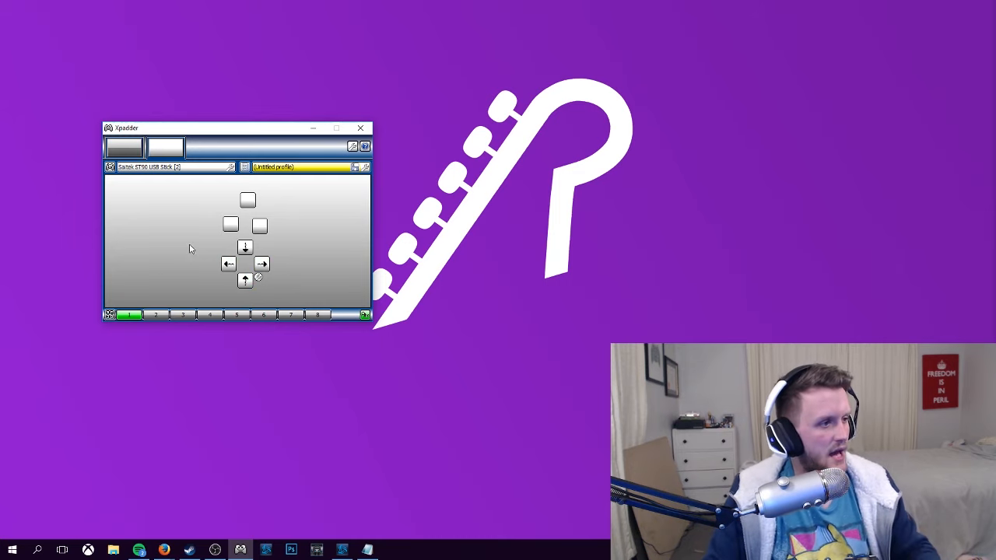
click(228, 224)
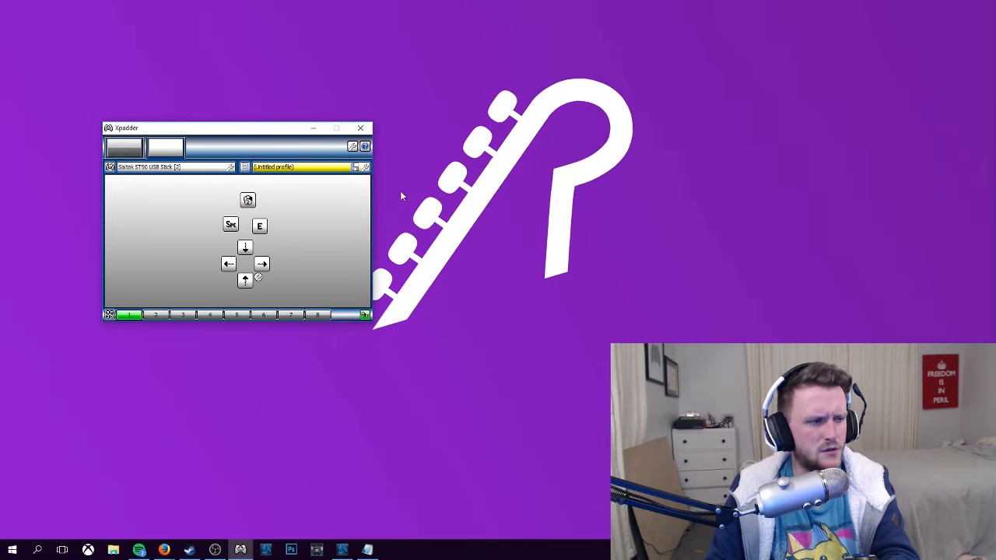
mouse_move(899, 112)
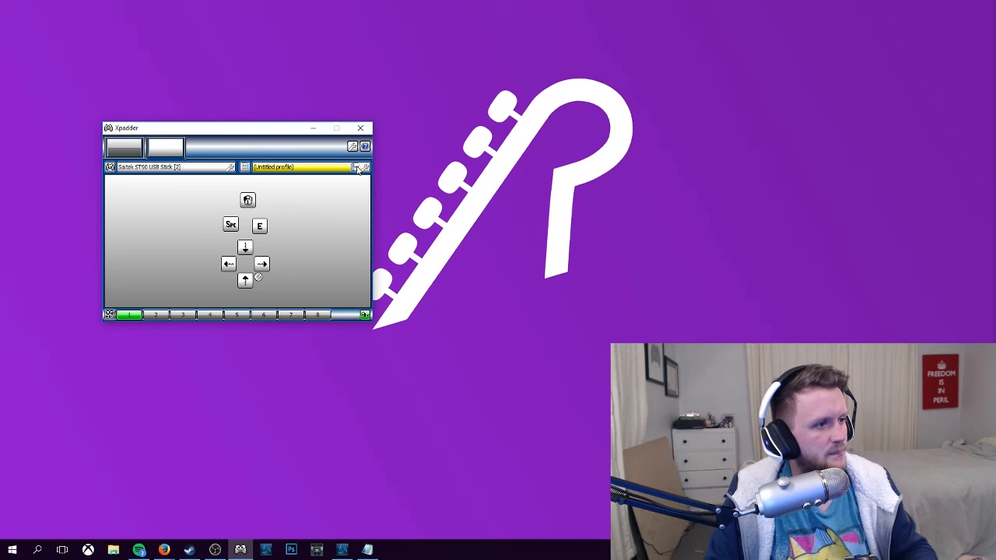
Save the arrow-key mapping as a second profile named OW DVa
click(353, 166)
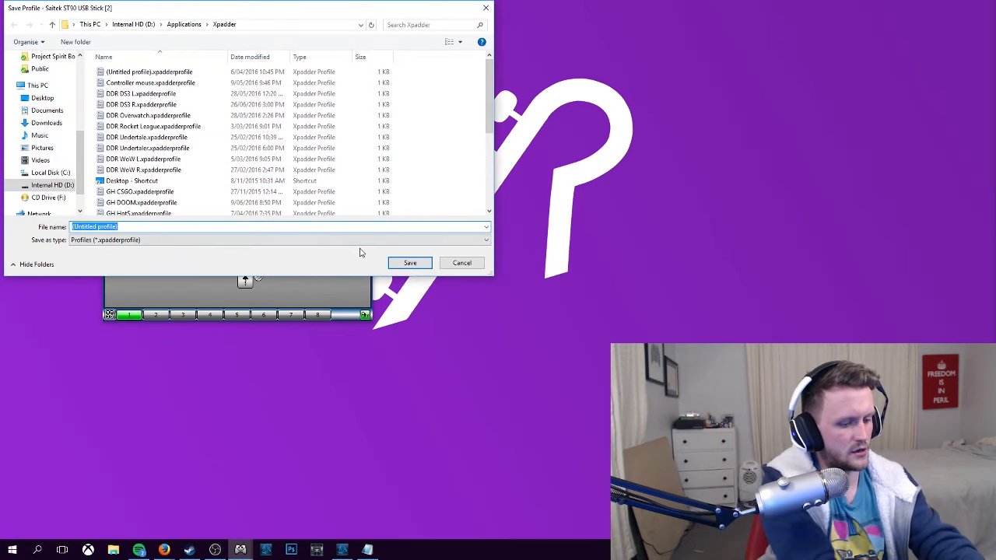
text(OW DVa)
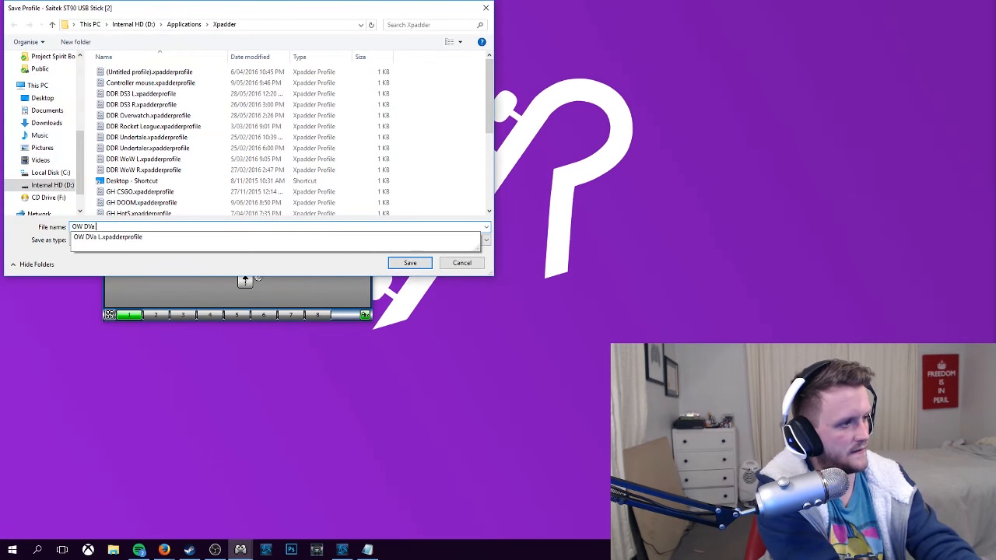
click(410, 261)
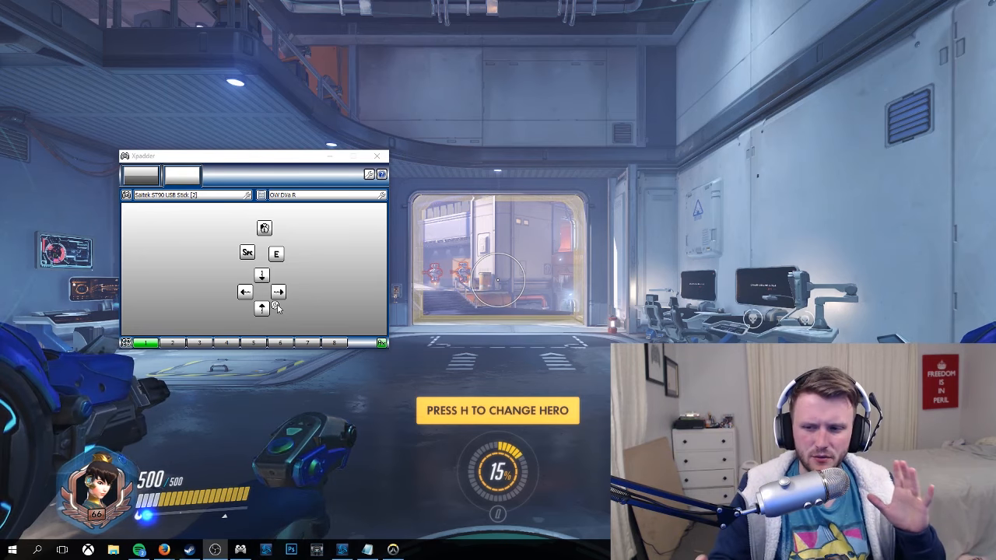
In the stick's Settings, drag the DeadZone slider to a small, more responsive value
right_click(277, 309)
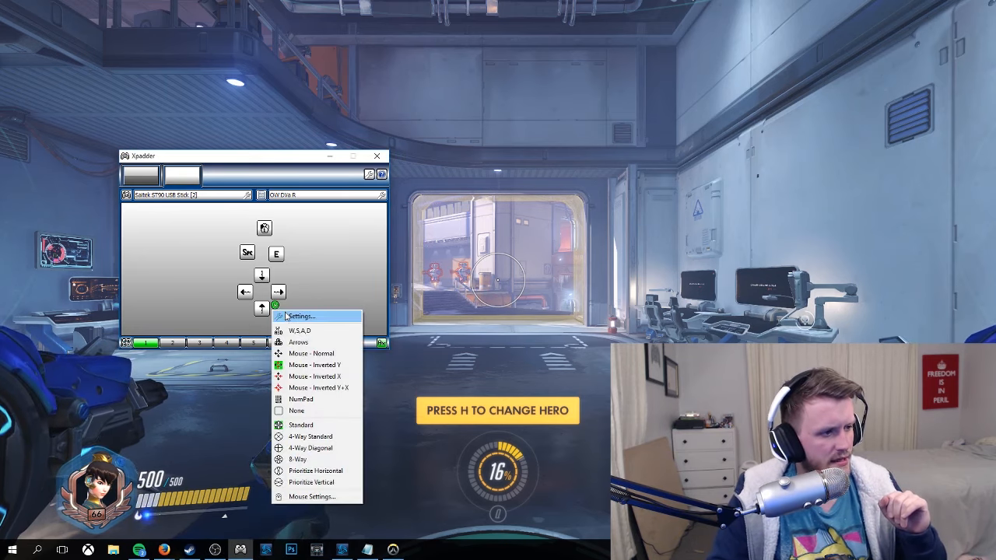
click(239, 208)
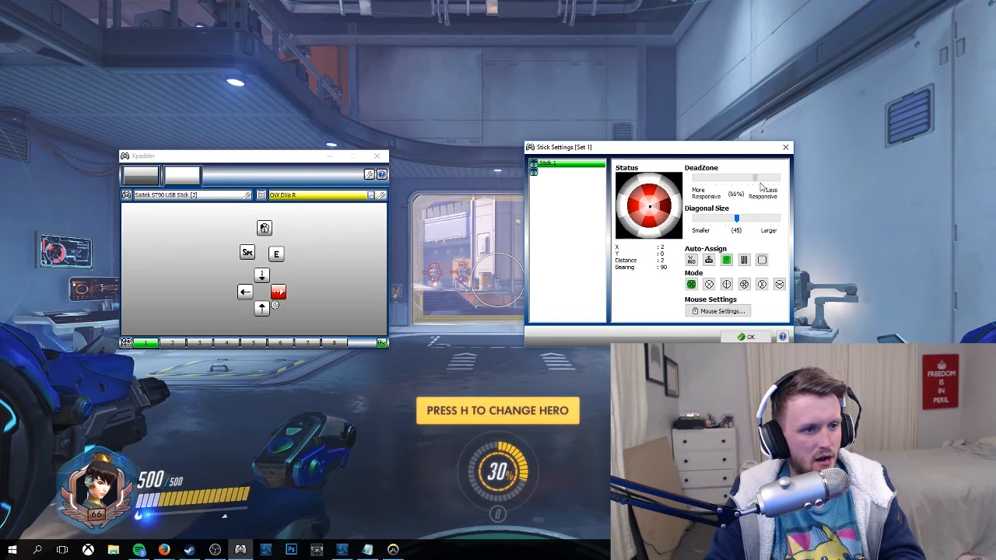
drag(763, 187, 786, 187)
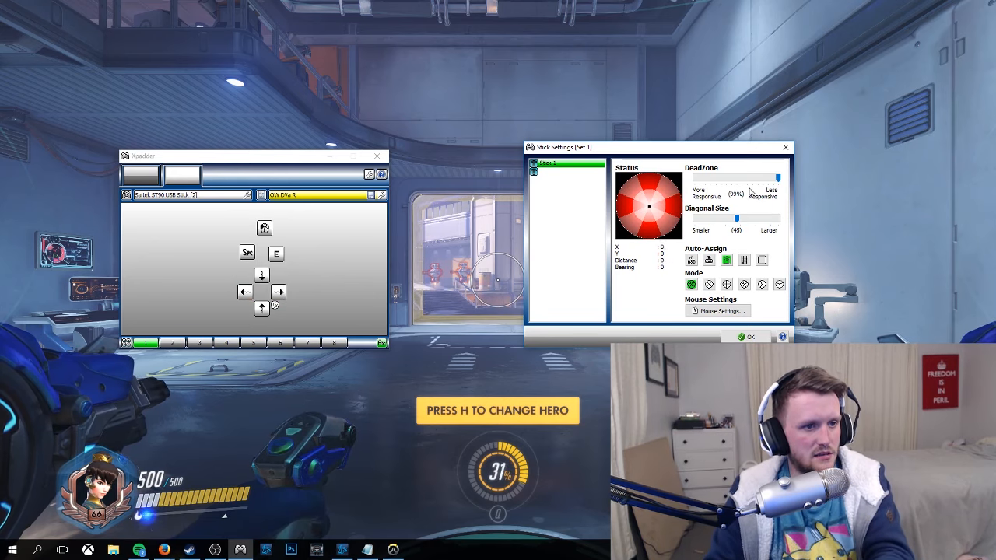
drag(760, 178, 694, 177)
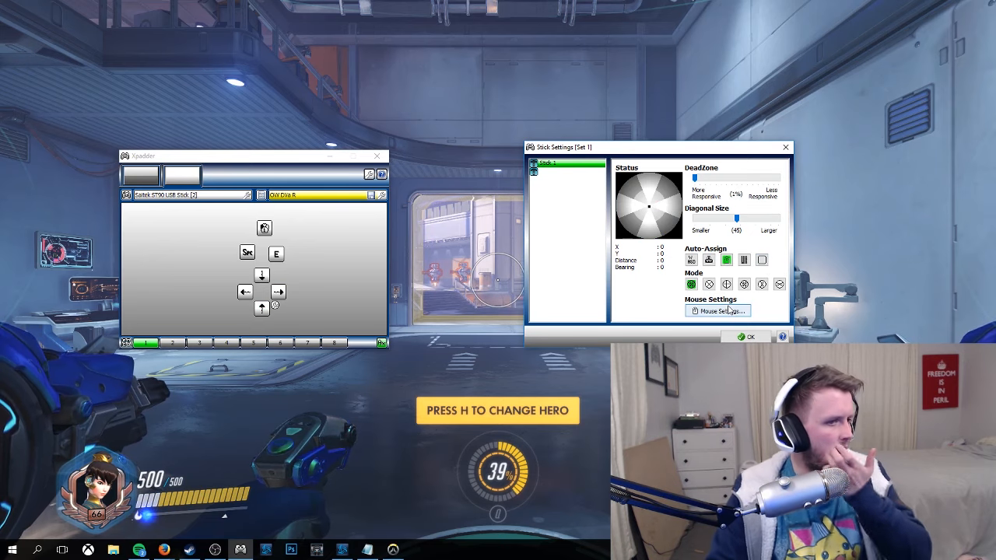
Set inverted-Y Look/Camera mouse emulation with Move Together ticked and accept the settings
click(717, 312)
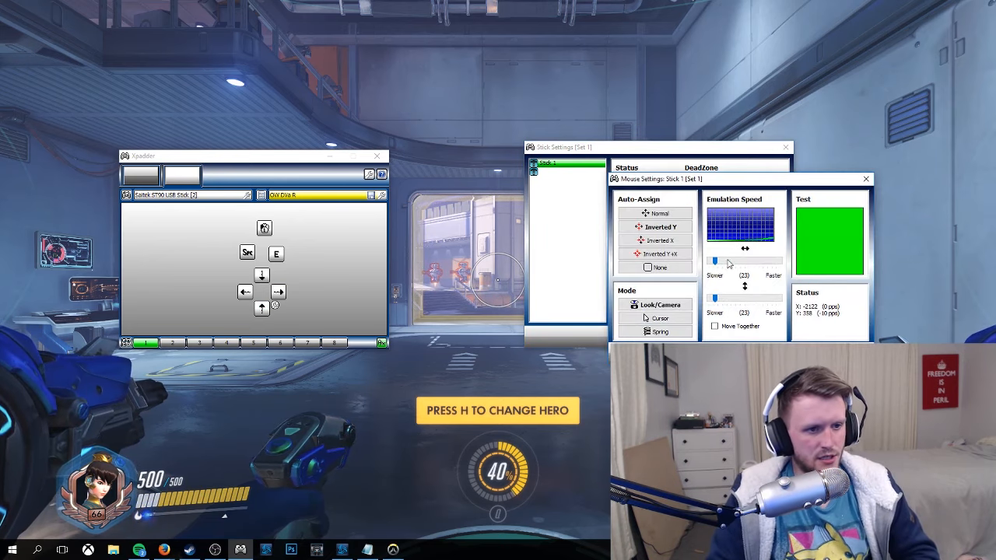
click(657, 213)
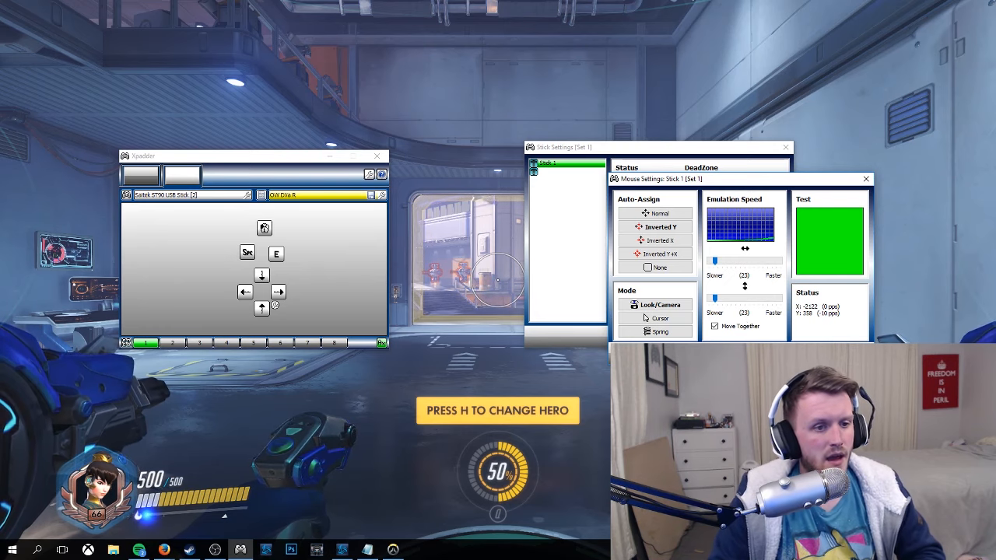
click(865, 177)
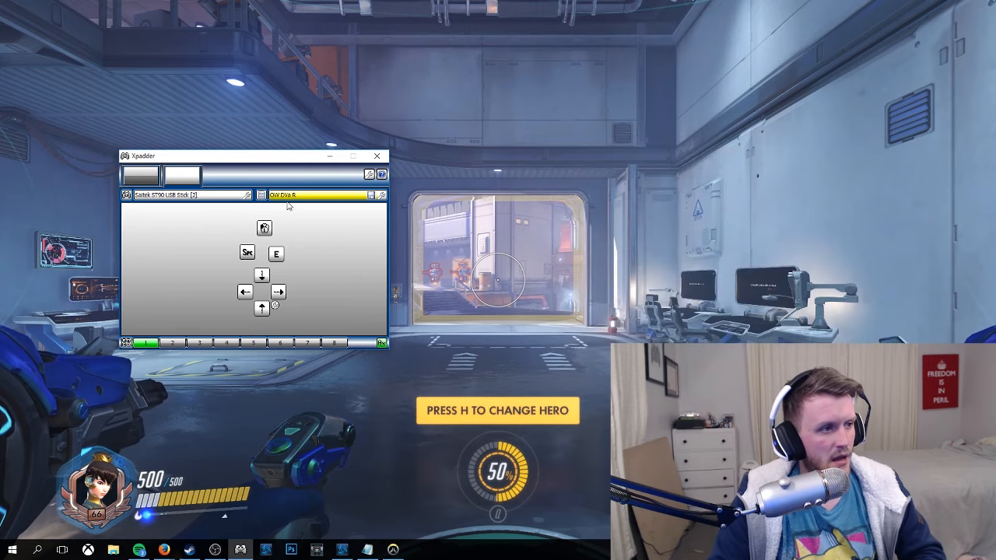
Show Overwatch's Controls options with mouse sensitivity 38.98 and controller settings
click(382, 194)
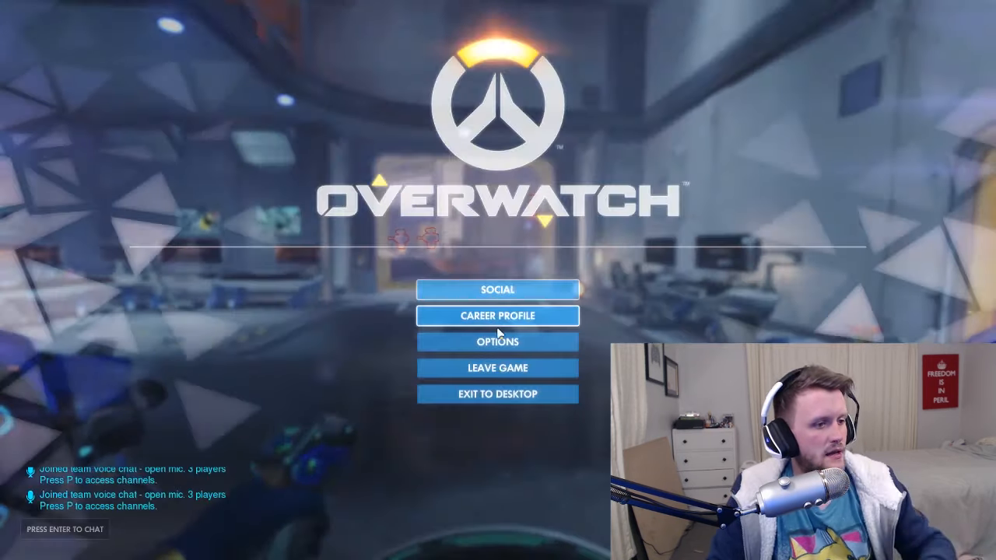
click(498, 343)
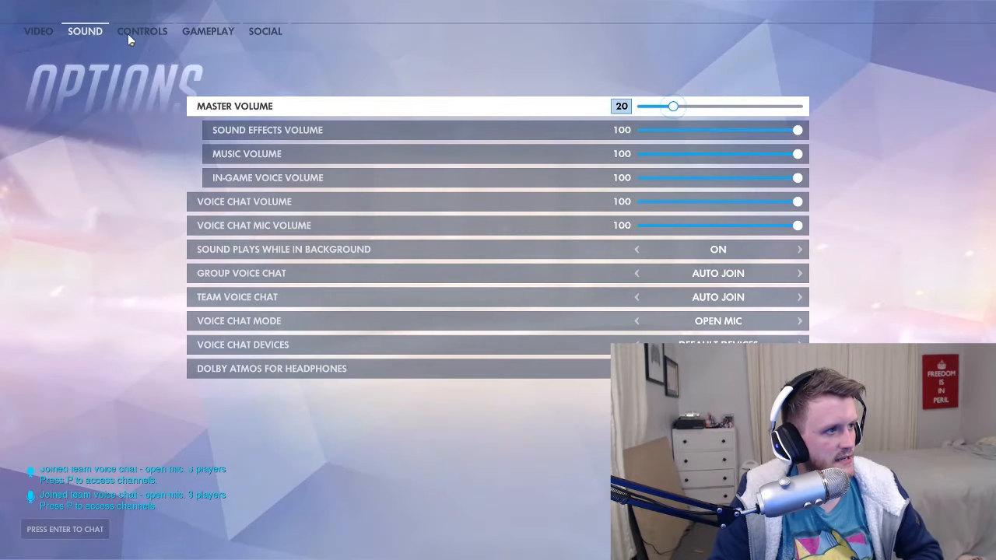
click(143, 31)
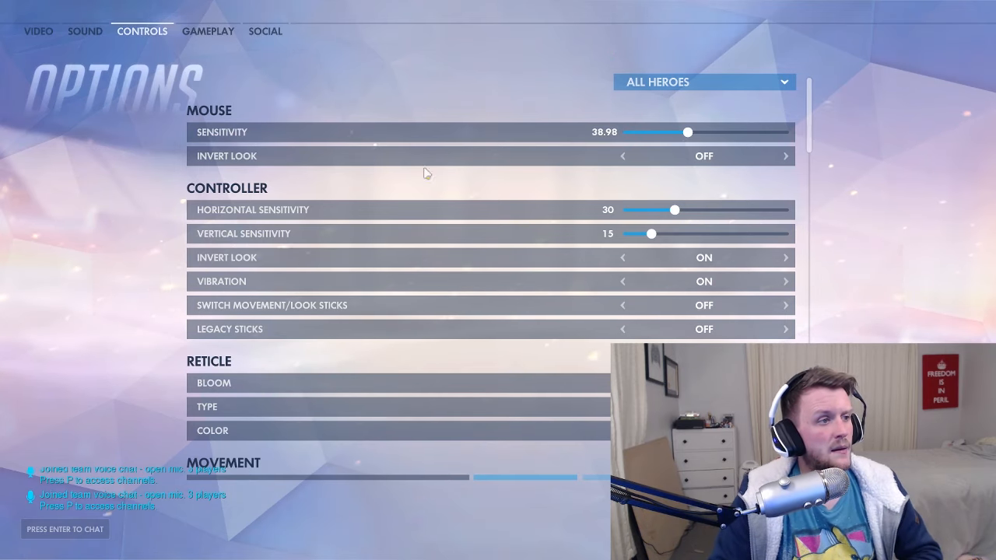
mouse_move(660, 160)
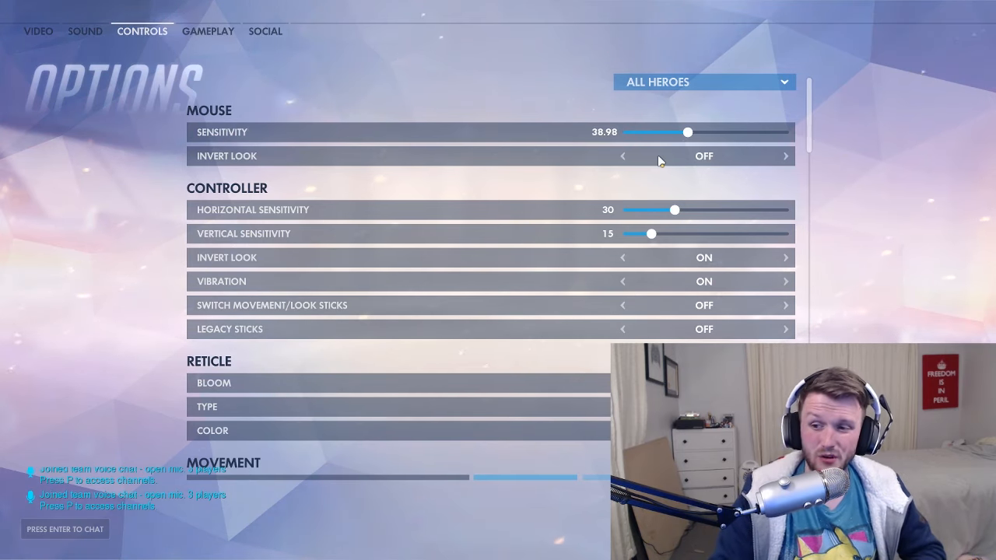
mouse_move(681, 169)
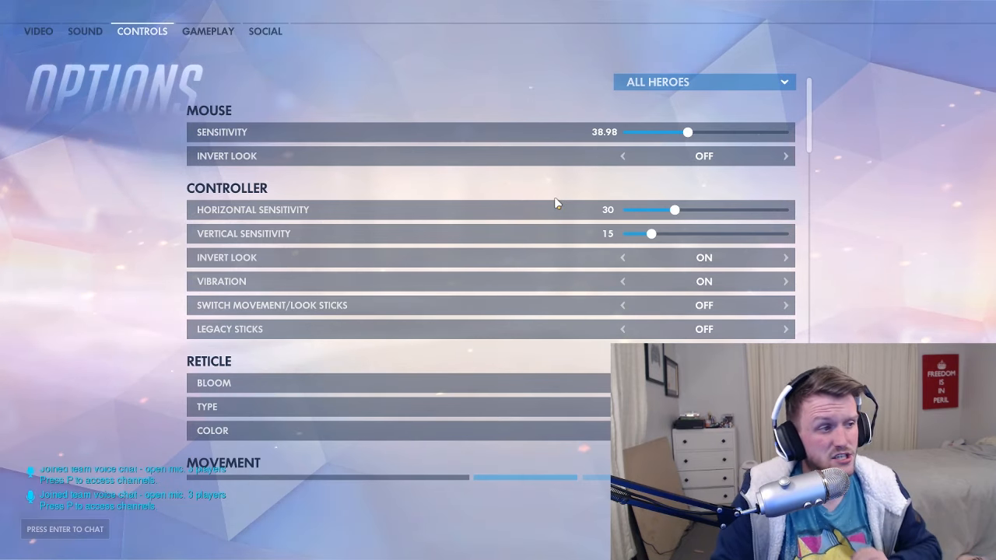
mouse_move(269, 193)
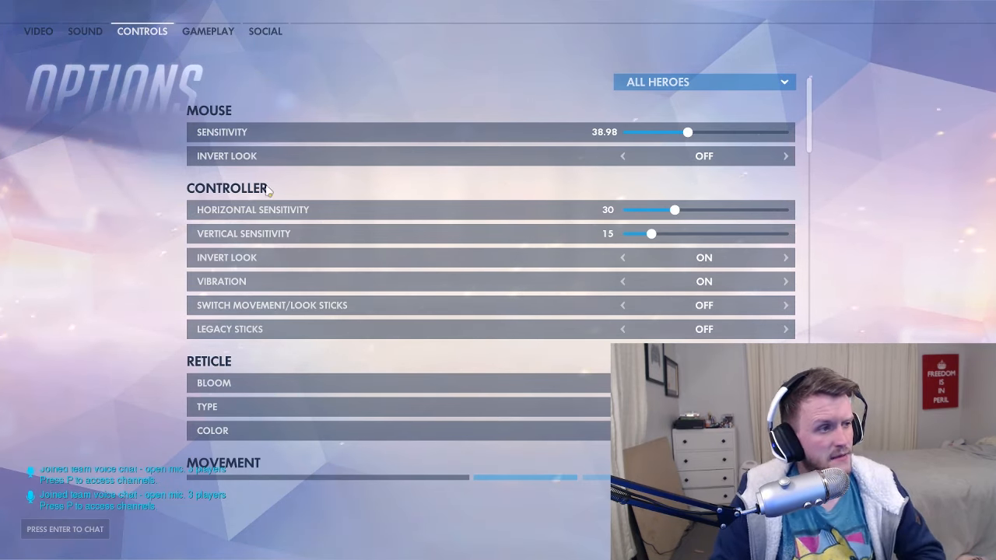